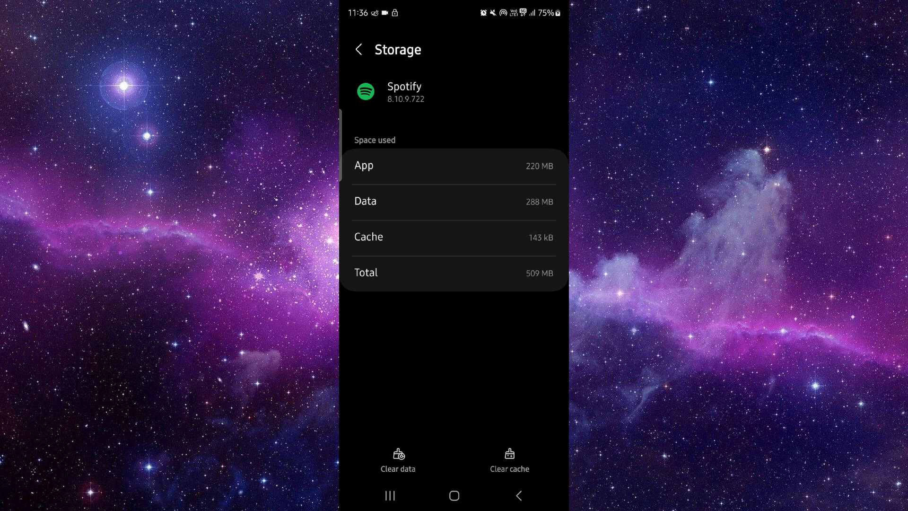
Clear Spotify's cache so it drops from 143 kB to 0 B, leaving 508 MB total.
click(509, 459)
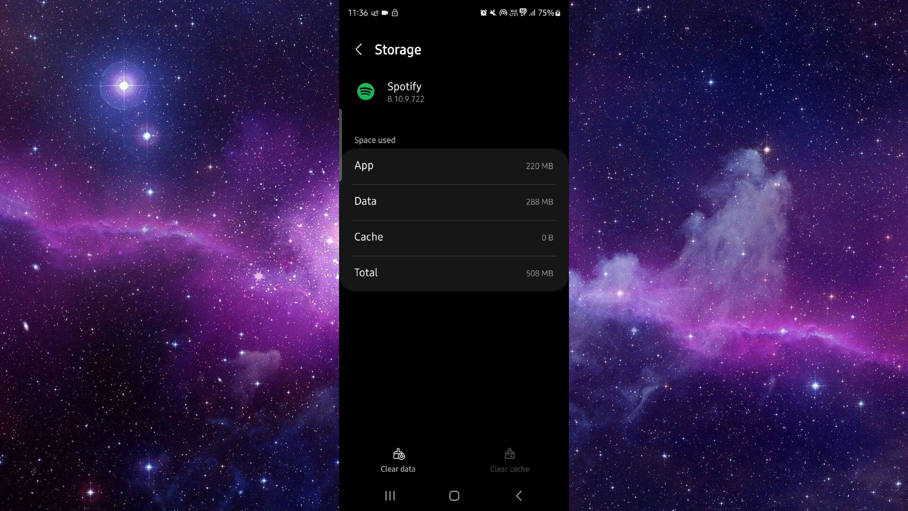